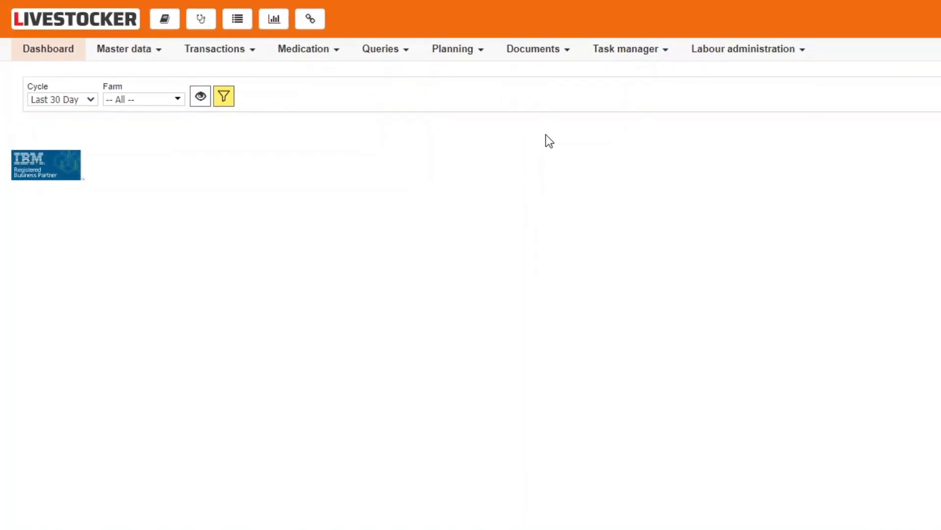
Reach the Comparison of feed plants form via Planning > Optimiser
left_click(452, 49)
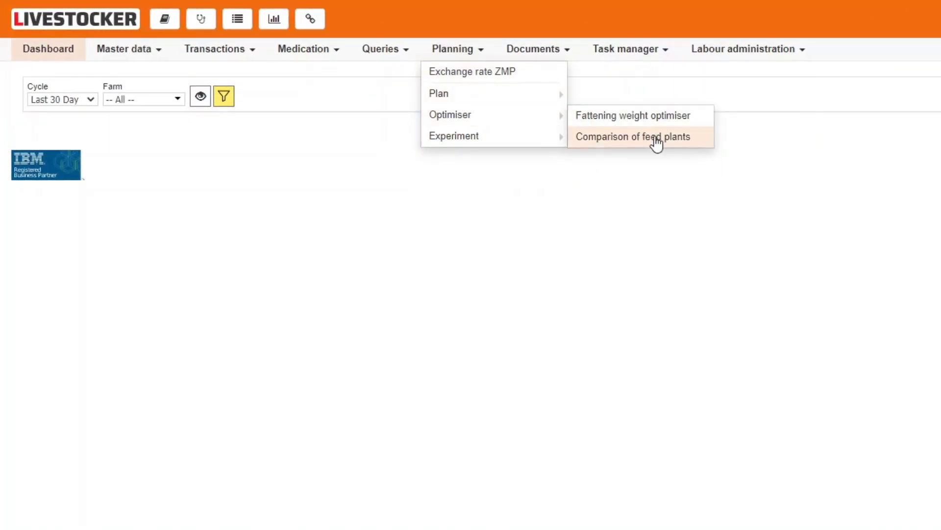
left_click(633, 137)
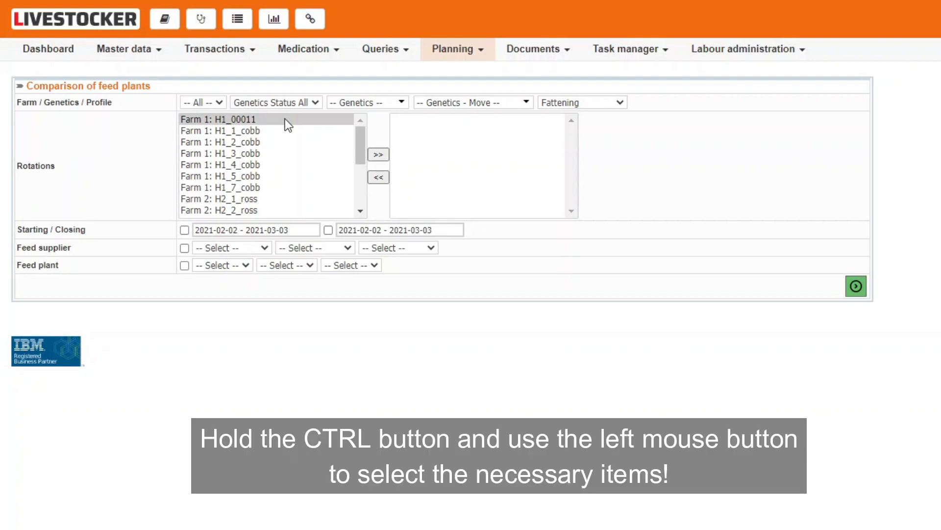
Move the seven Farm 1 rotations, H1_00011 through H1_7_cobb, into the chosen rotations list
left_click(220, 176)
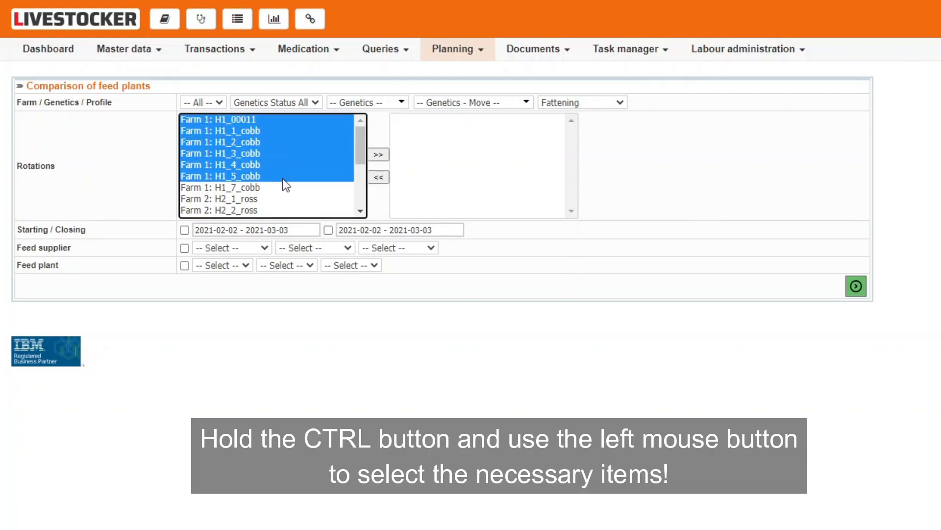
left_click(377, 154)
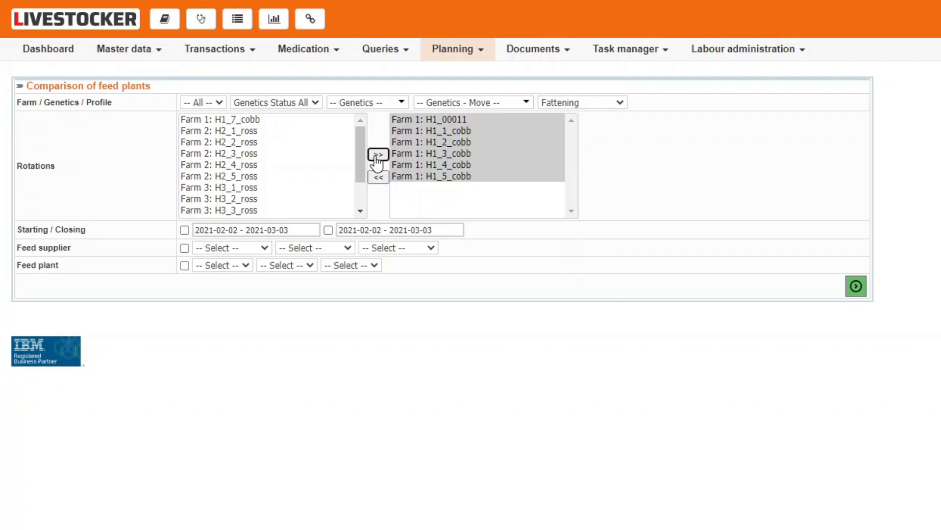
left_click(472, 101)
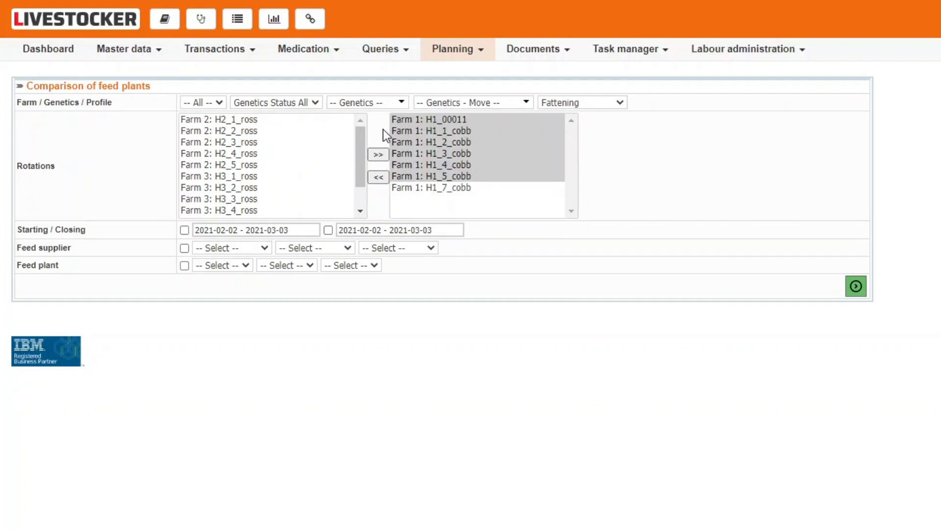
mouse_move(494, 127)
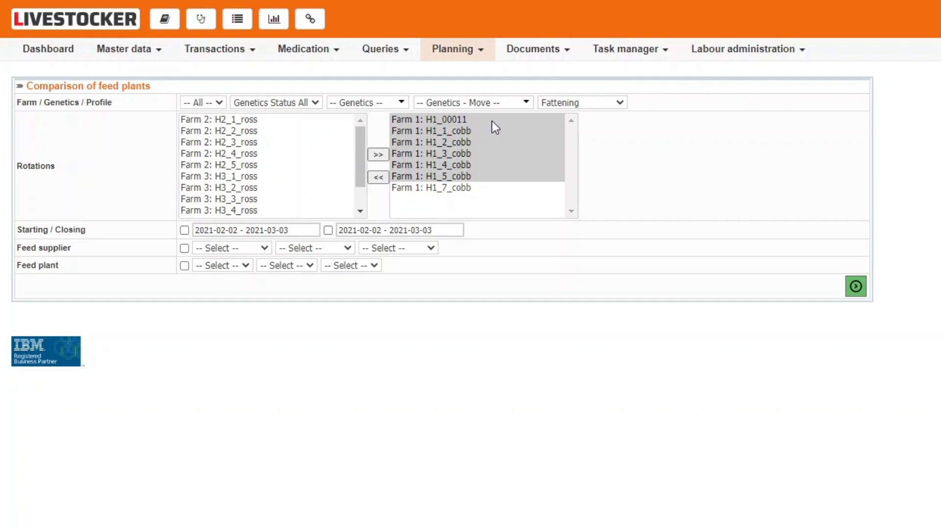
Empty the chosen rotations list and enable a starting date range of 2020-03-04 to 2021-03-03
left_click(432, 188)
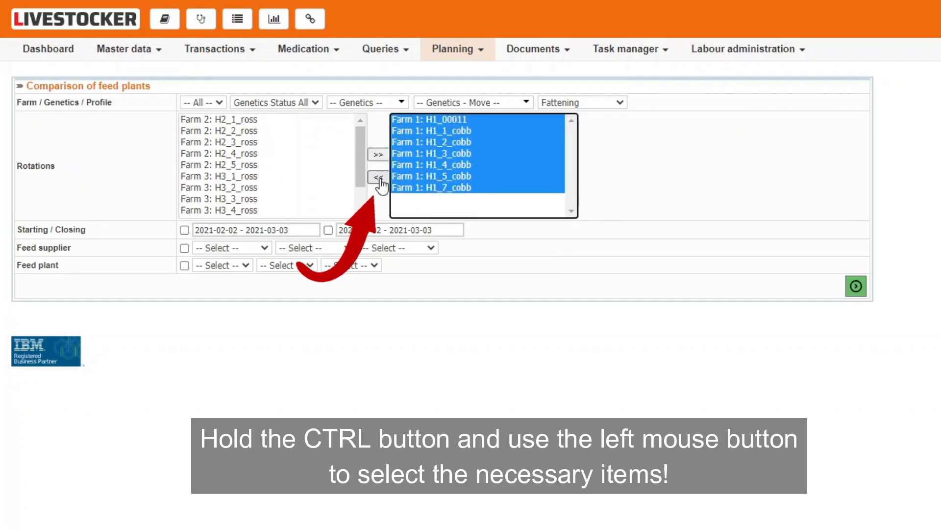
left_click(378, 178)
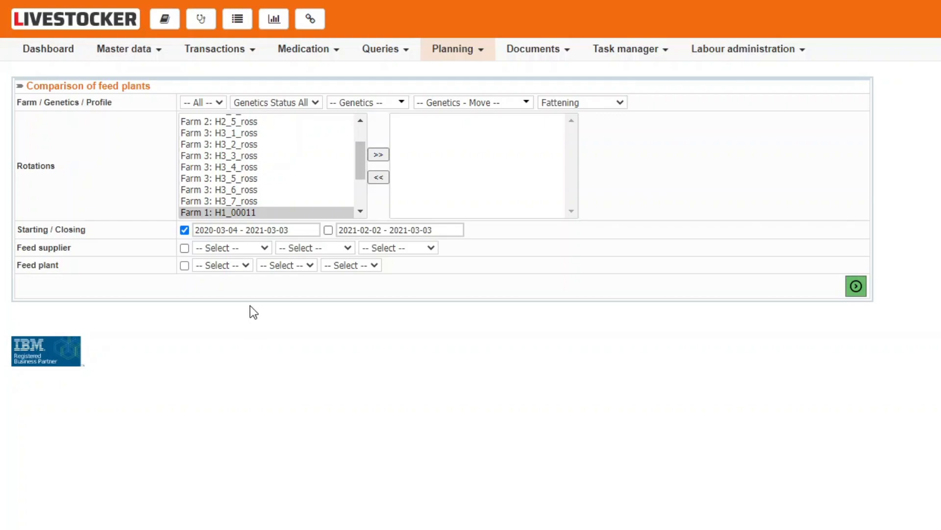
mouse_move(246, 294)
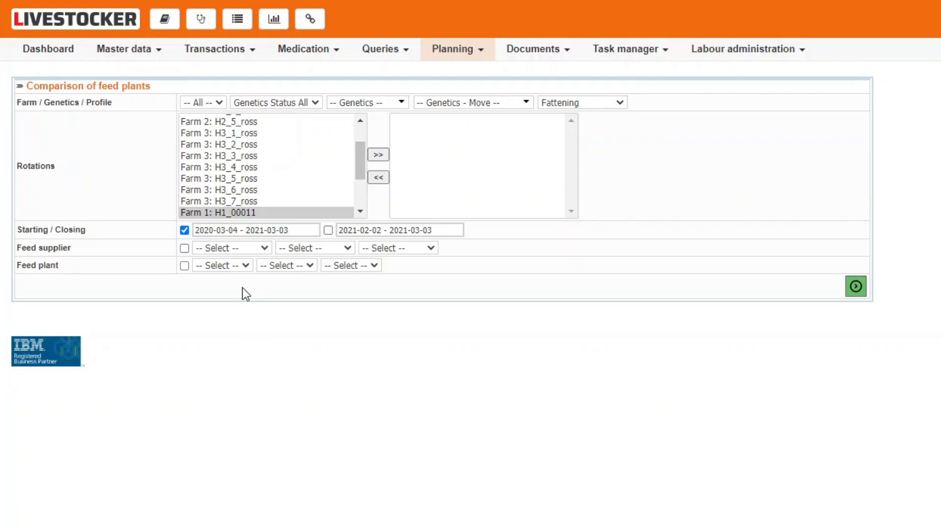
Toggle the feed supplier and feed plant filters on and off while settling on plant filtering
left_click(185, 247)
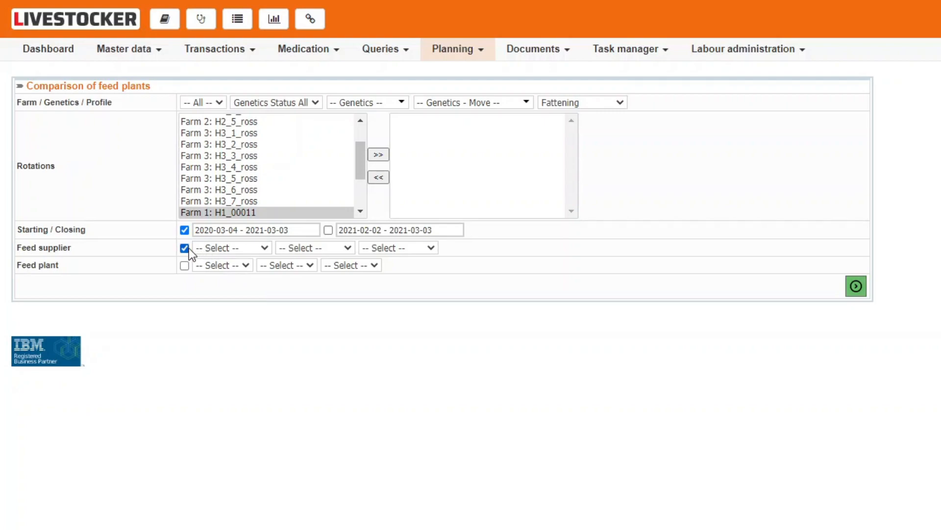
left_click(232, 247)
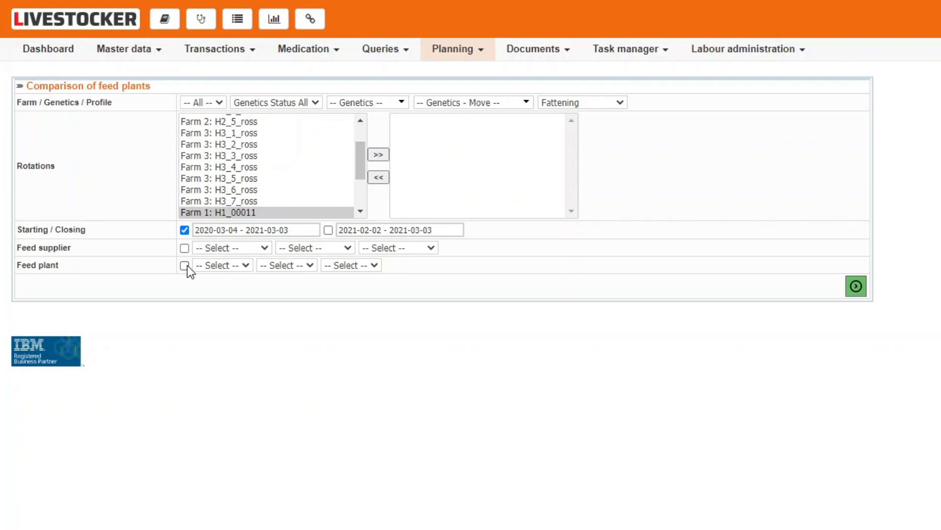
left_click(184, 265)
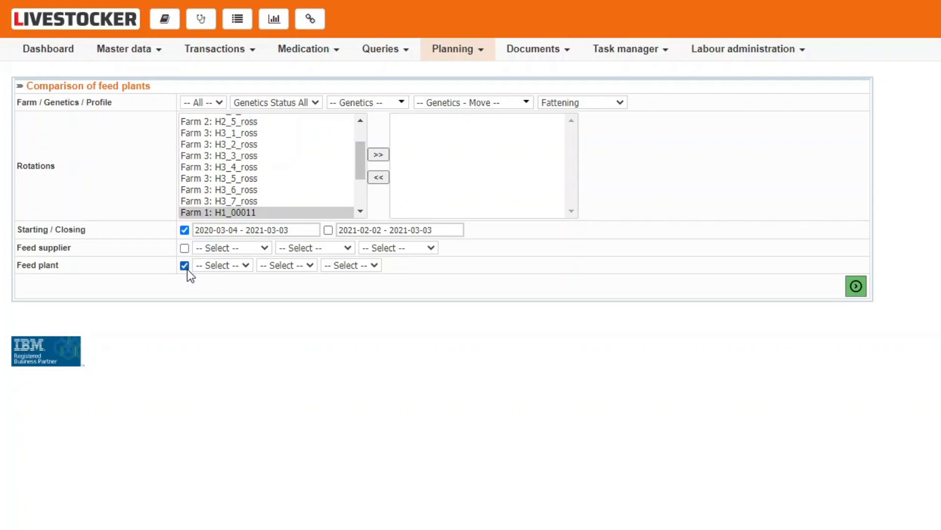
left_click(185, 264)
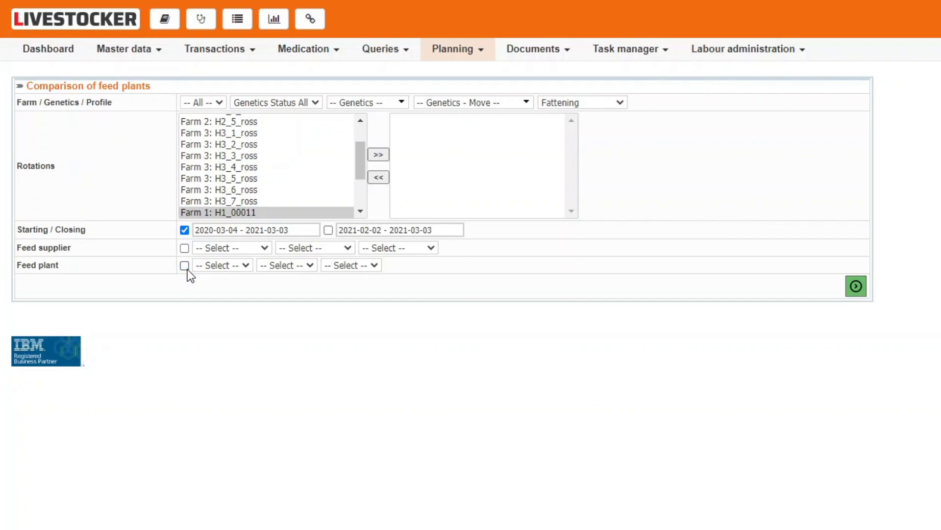
Choose Plant 1 as the first feed plant and Plant 2 as the second
left_click(221, 264)
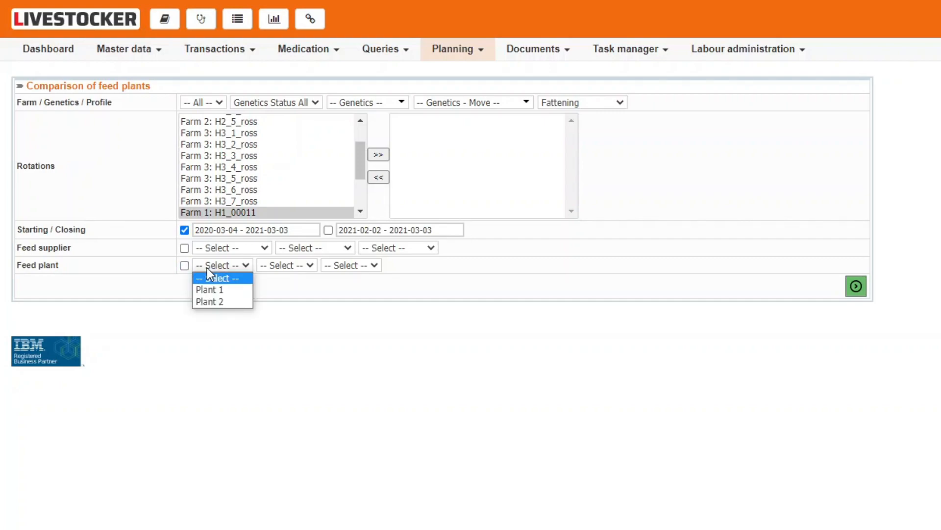
left_click(209, 290)
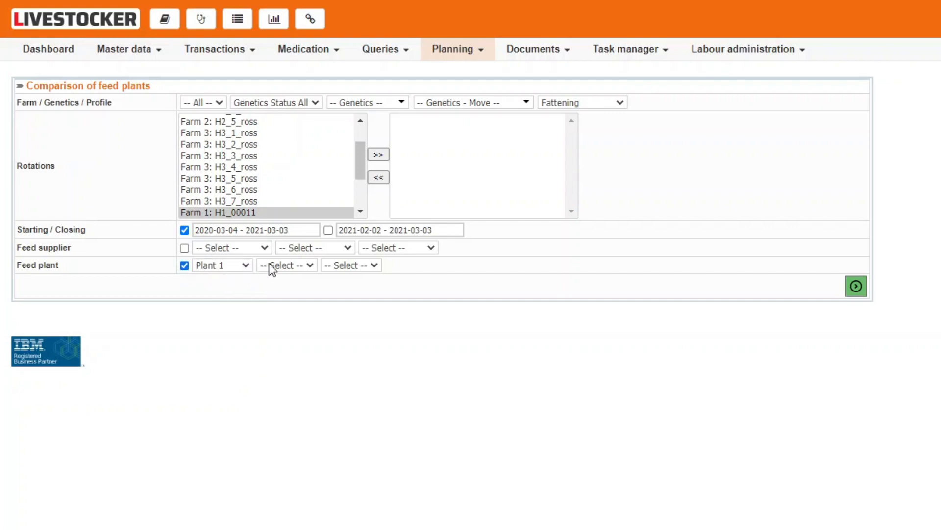
left_click(285, 265)
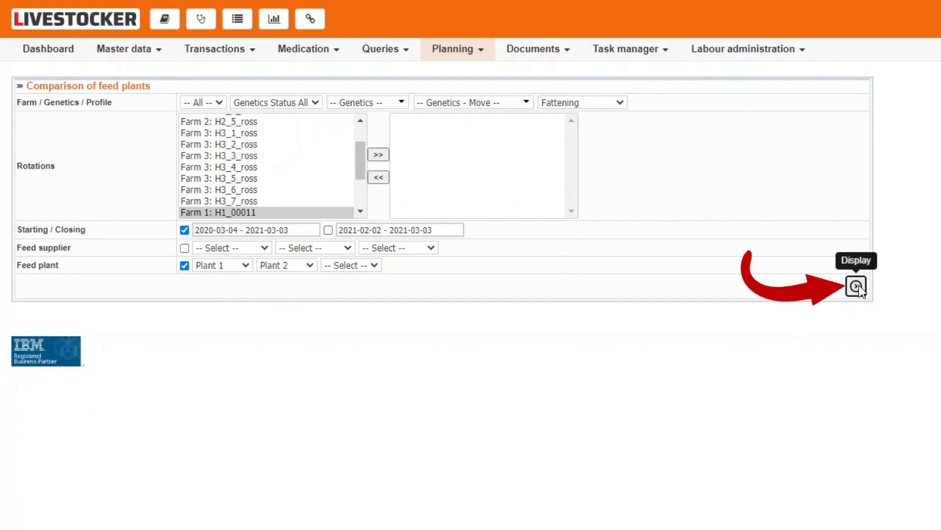
Display the results, viewing the Plant 2 weight gain chart and the corrected FCR versus DWG chart
left_click(855, 287)
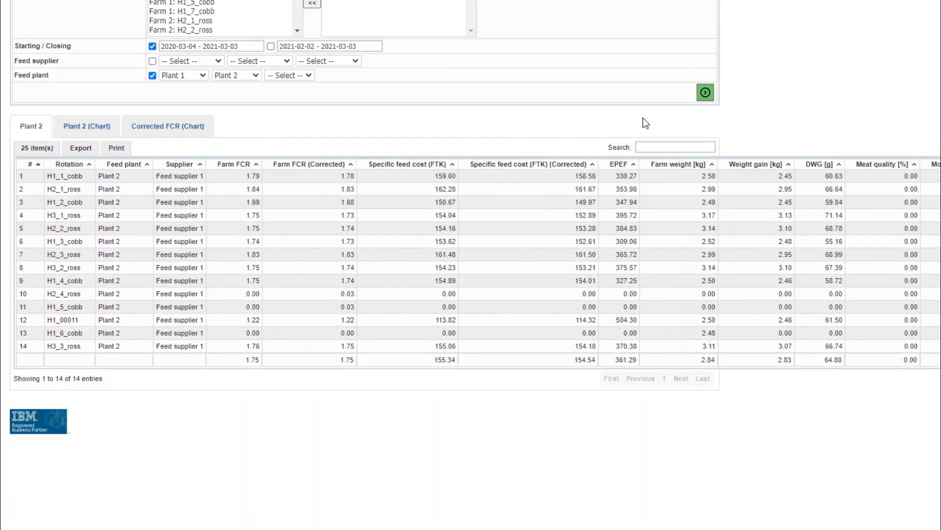
mouse_move(637, 124)
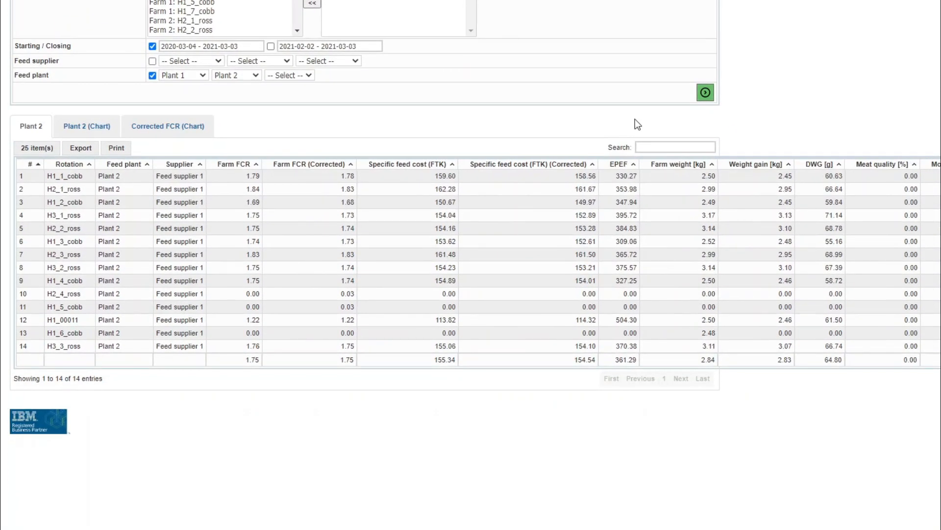
left_click(86, 125)
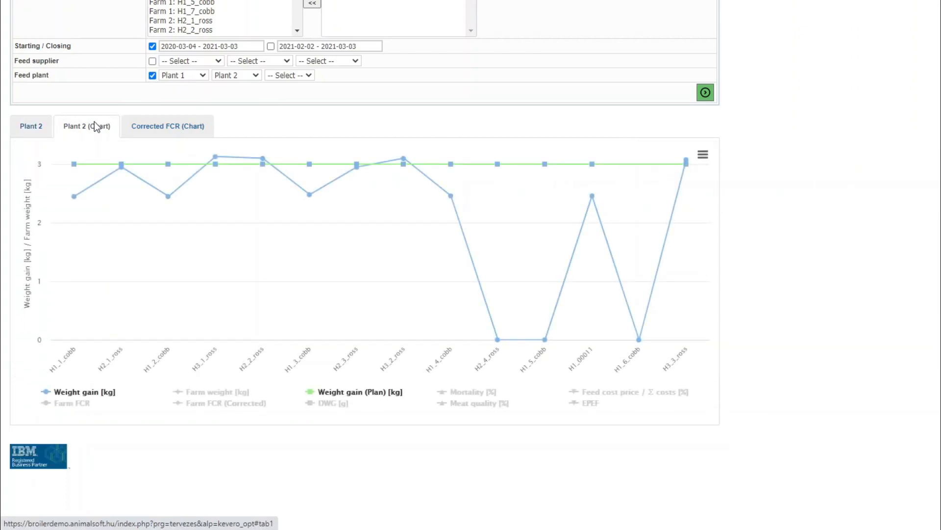
left_click(168, 126)
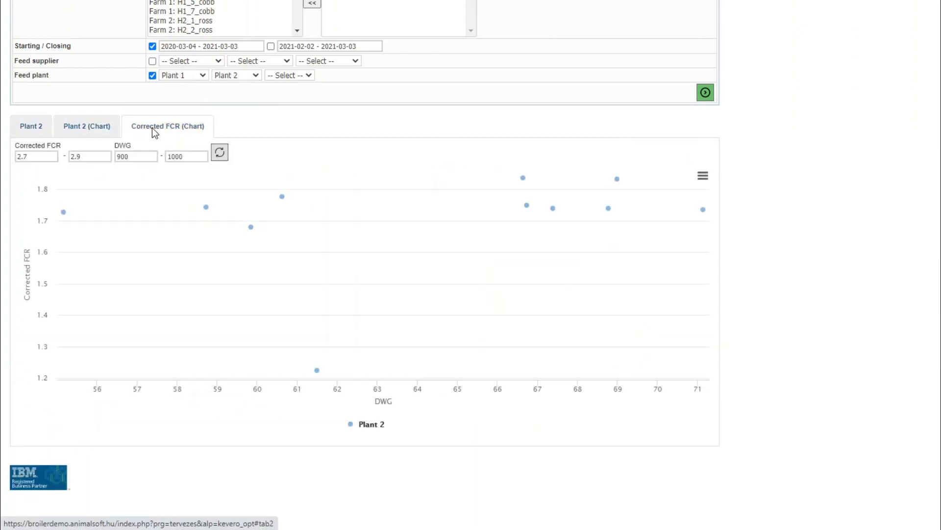
mouse_move(205, 207)
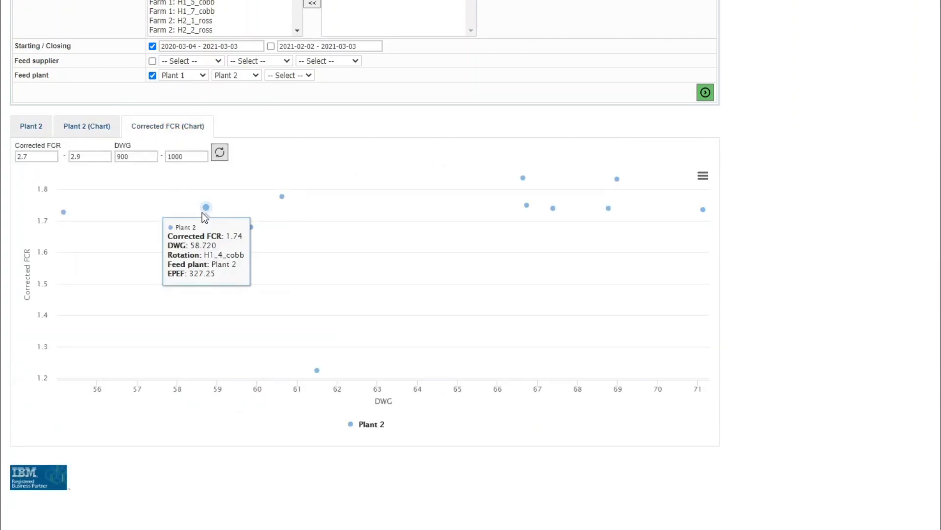